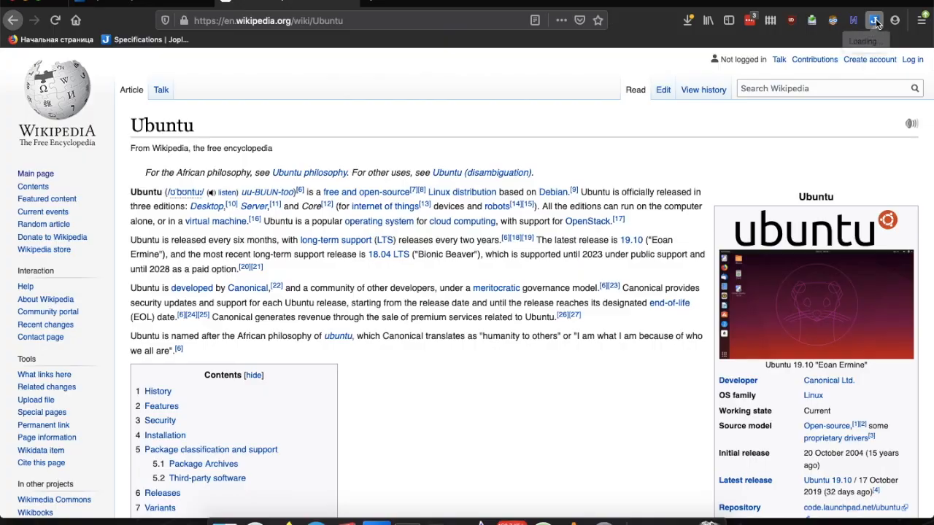
# Step: Clip the full Ubuntu Wikipedia article into Joplin with the Web Clipper extension
pyautogui.click(874, 19)
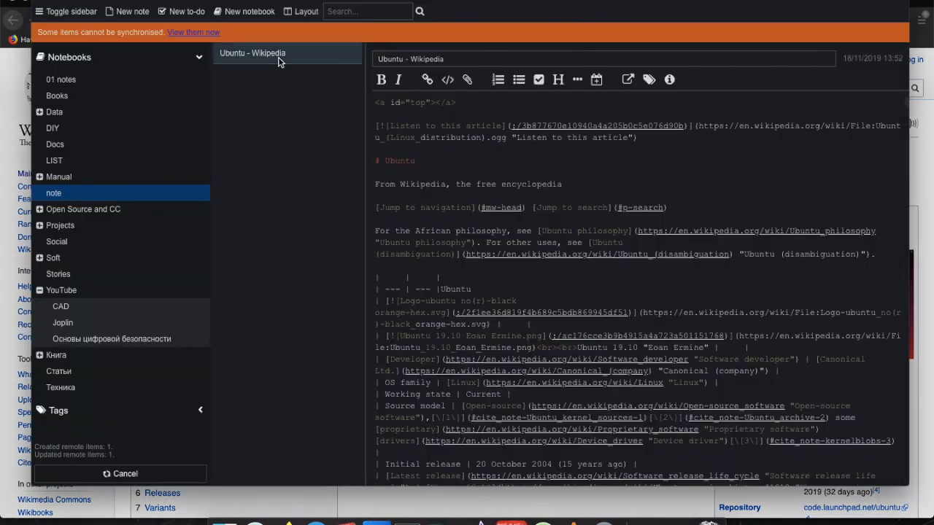
# Step: Switch the Ubuntu - Wikipedia note to the rendered viewer and scroll through it
pyautogui.click(306, 11)
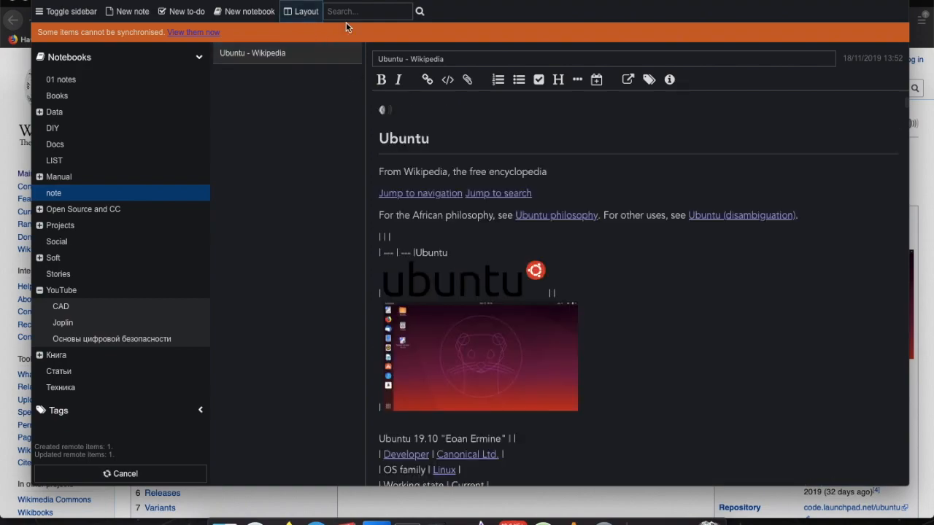
pyautogui.scroll(-3)
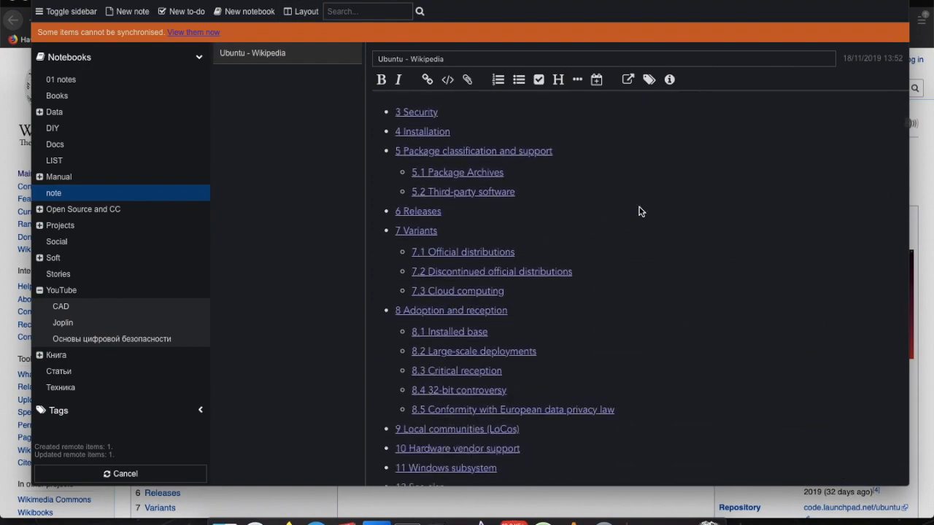
pyautogui.scroll(-3)
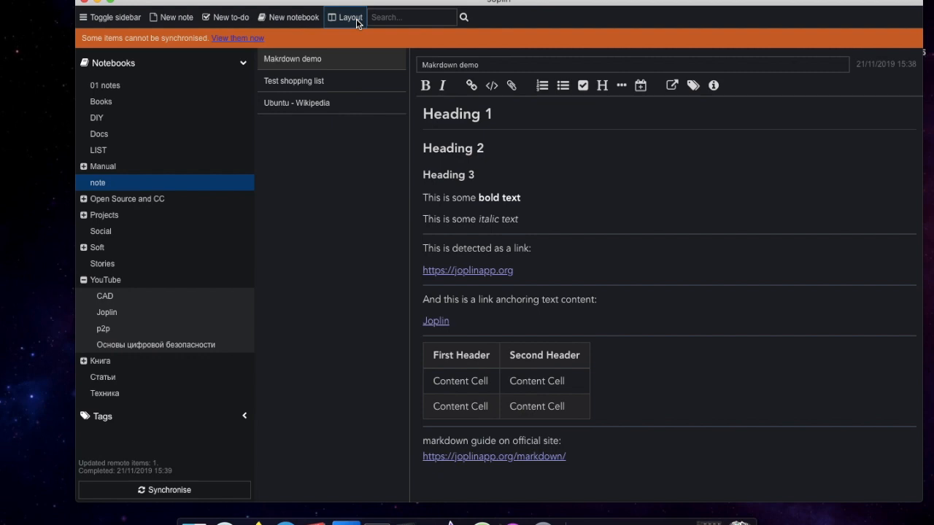
# Step: Start a blank untitled note in the 'note' notebook
pyautogui.click(345, 17)
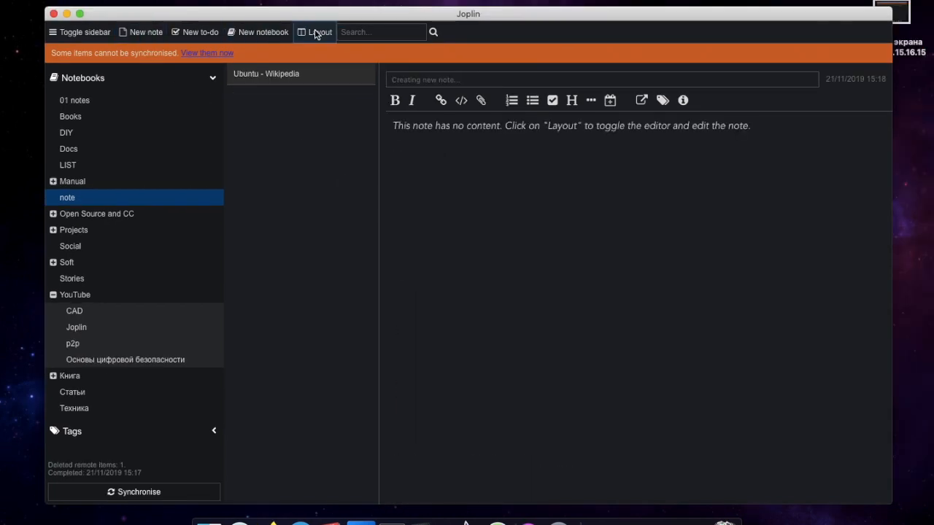
# Step: Title the note 'Test shopping list' and enter checkbox items milk, bread and cheese
pyautogui.write('Test sh')
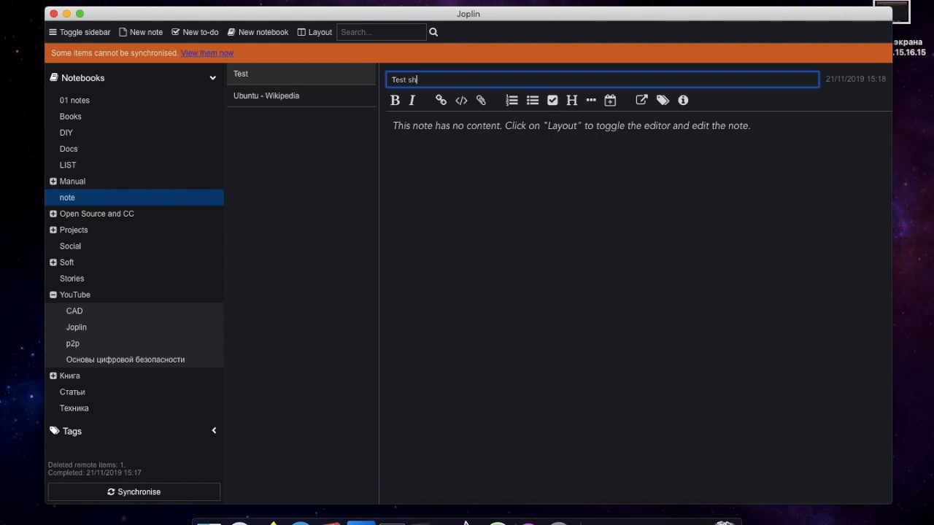
pyautogui.click(315, 31)
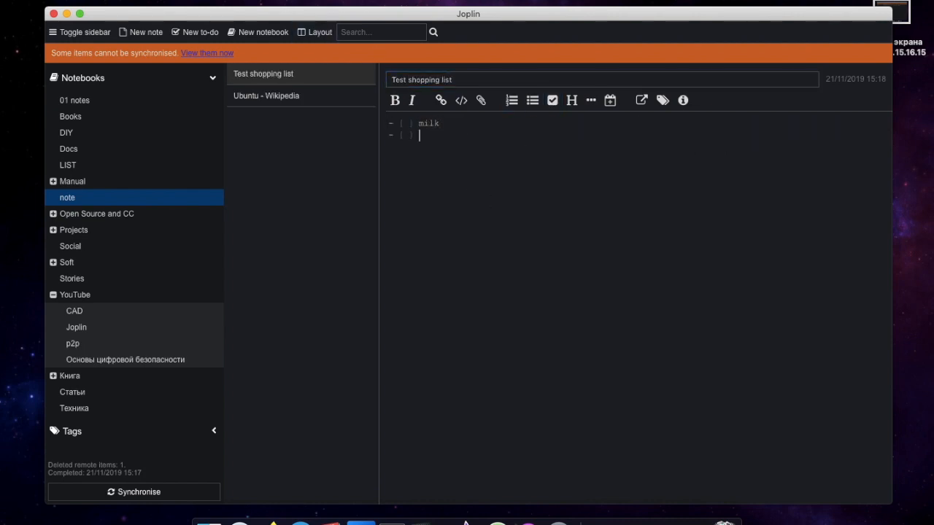
pyautogui.write('bread')
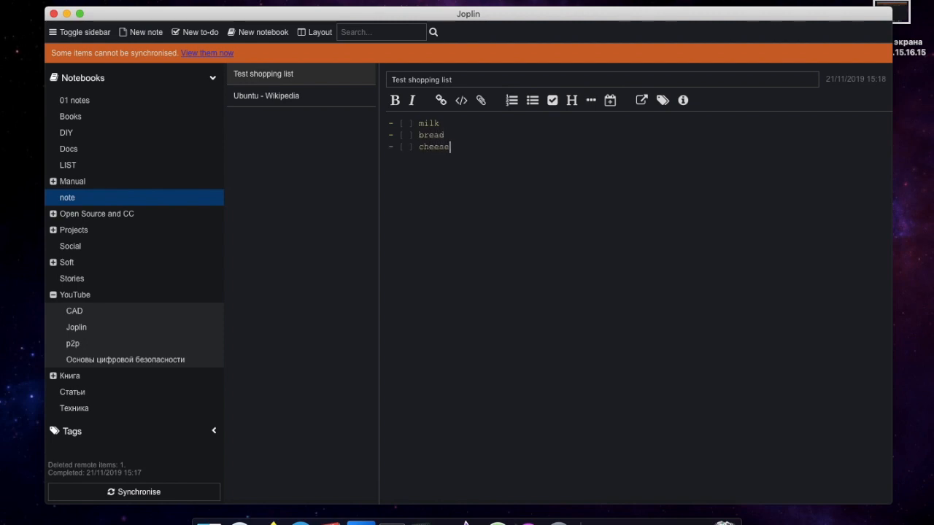